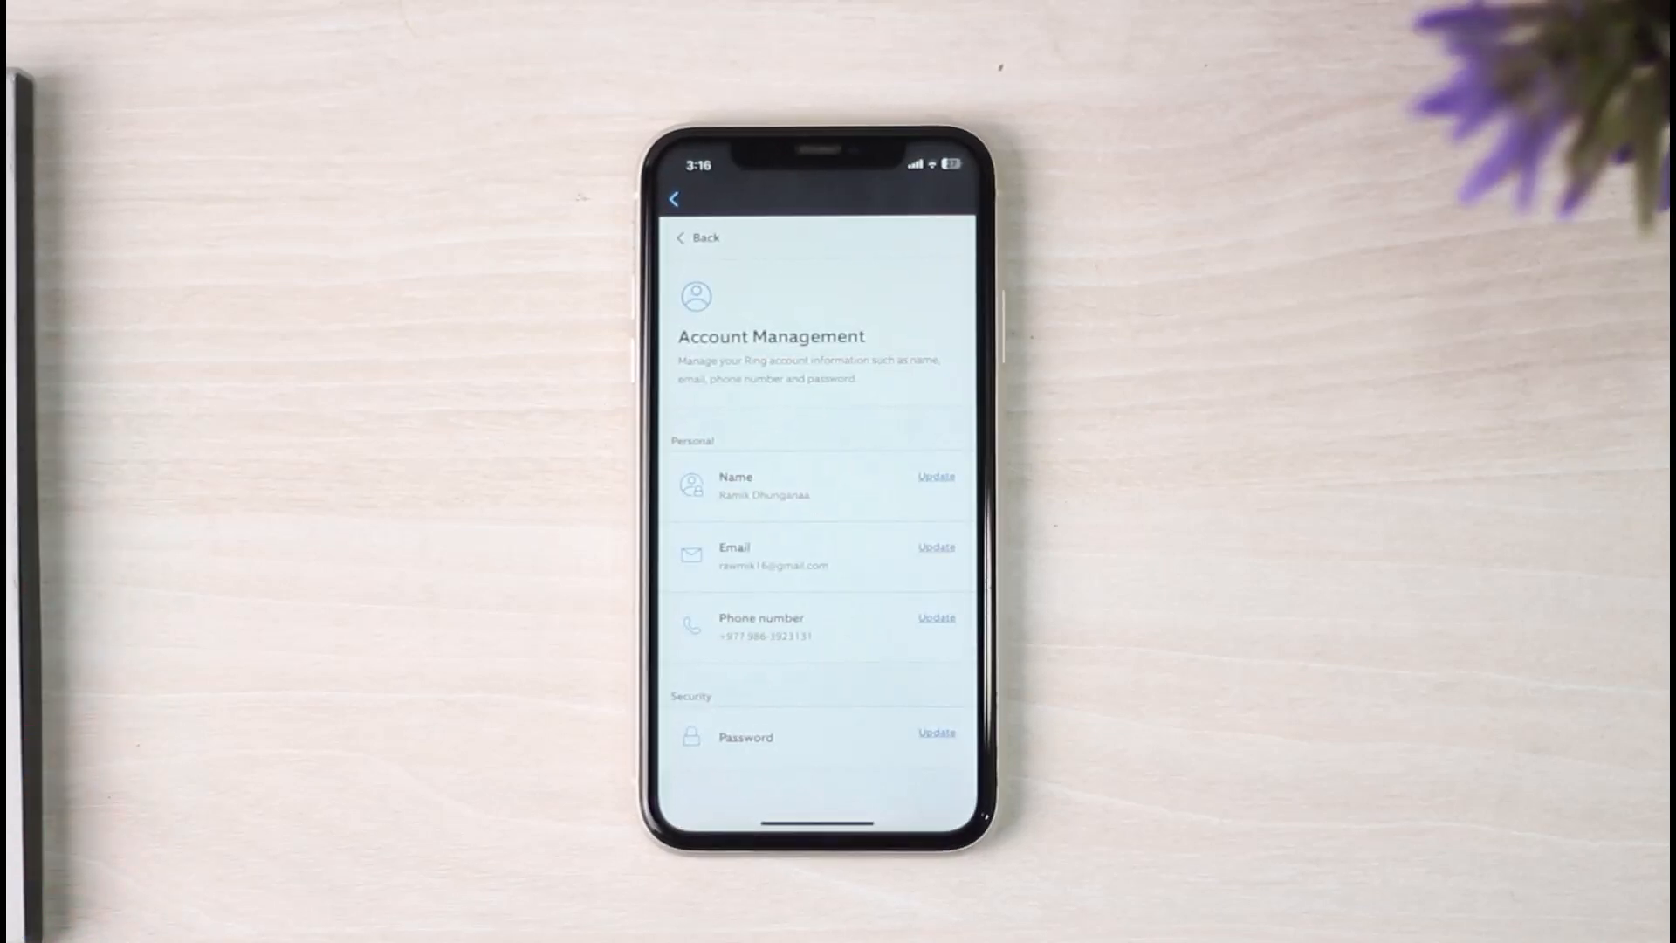
mouse_move(920, 620)
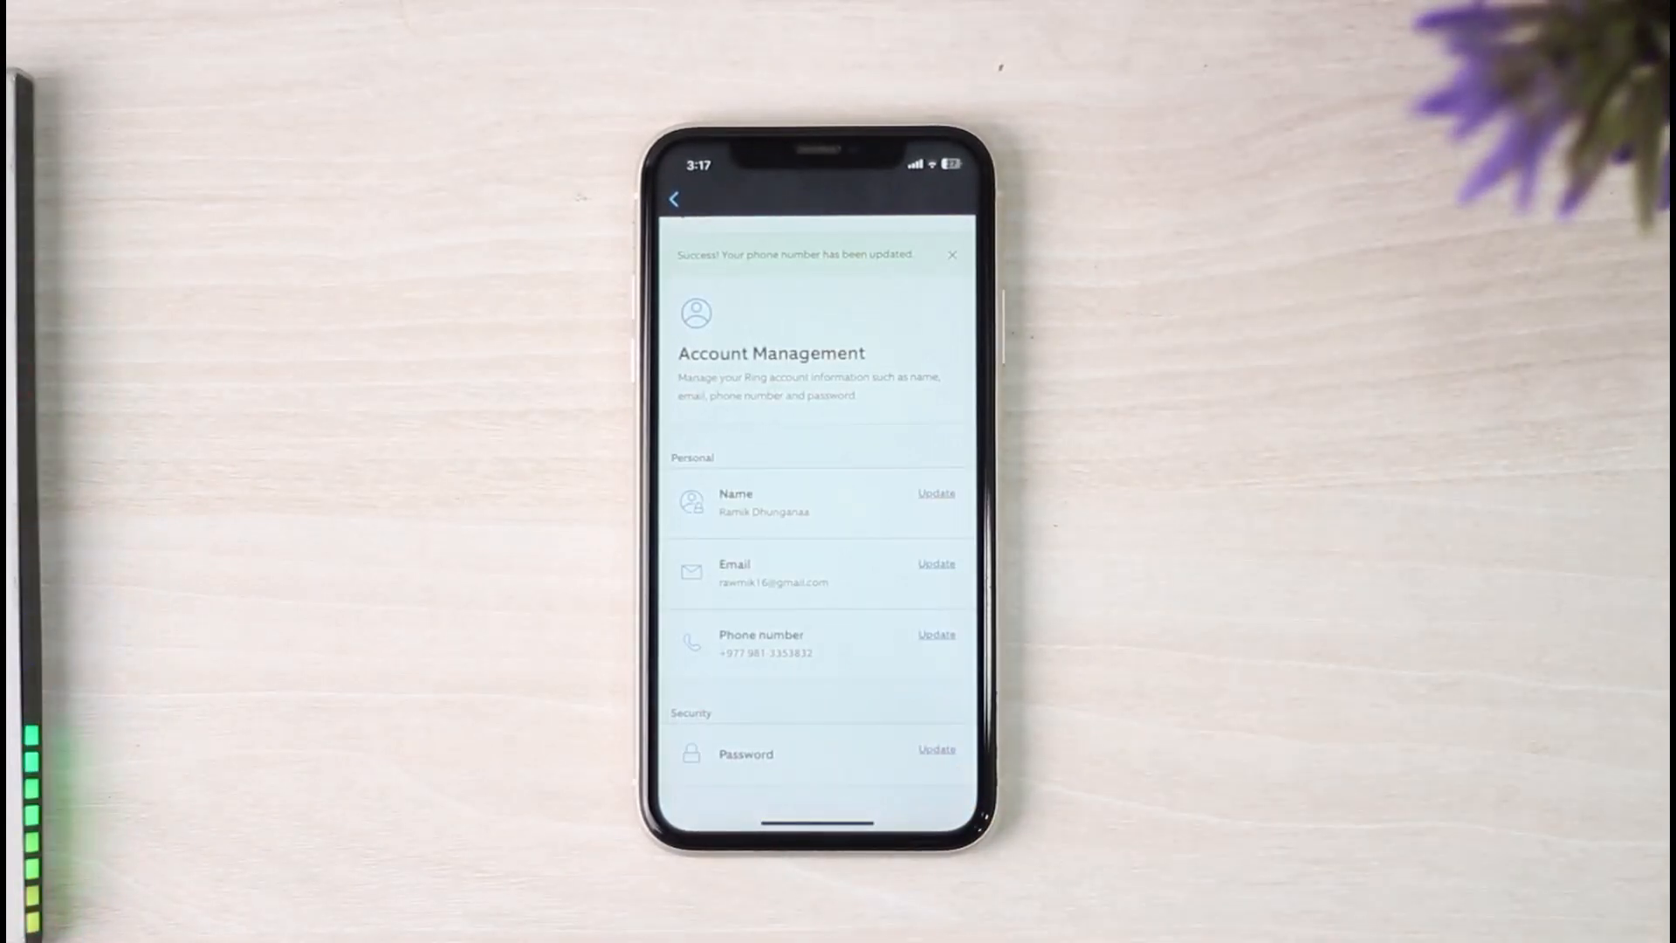
Dismiss the phone-number-updated success banner on the Account Management page.
left_click(952, 254)
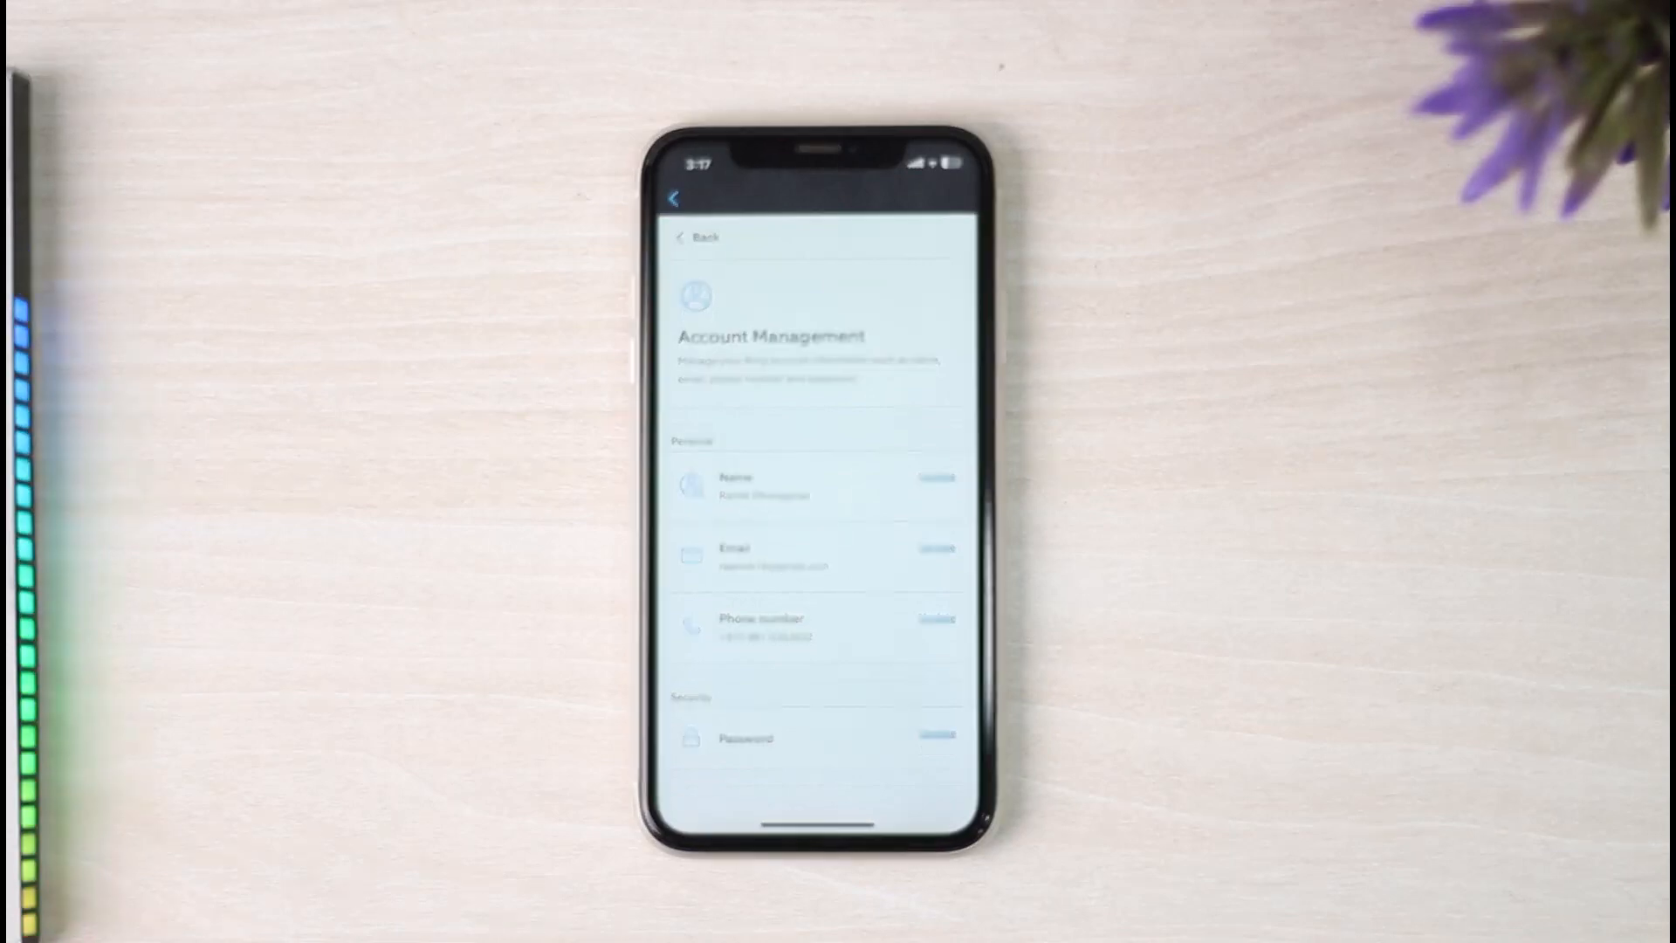